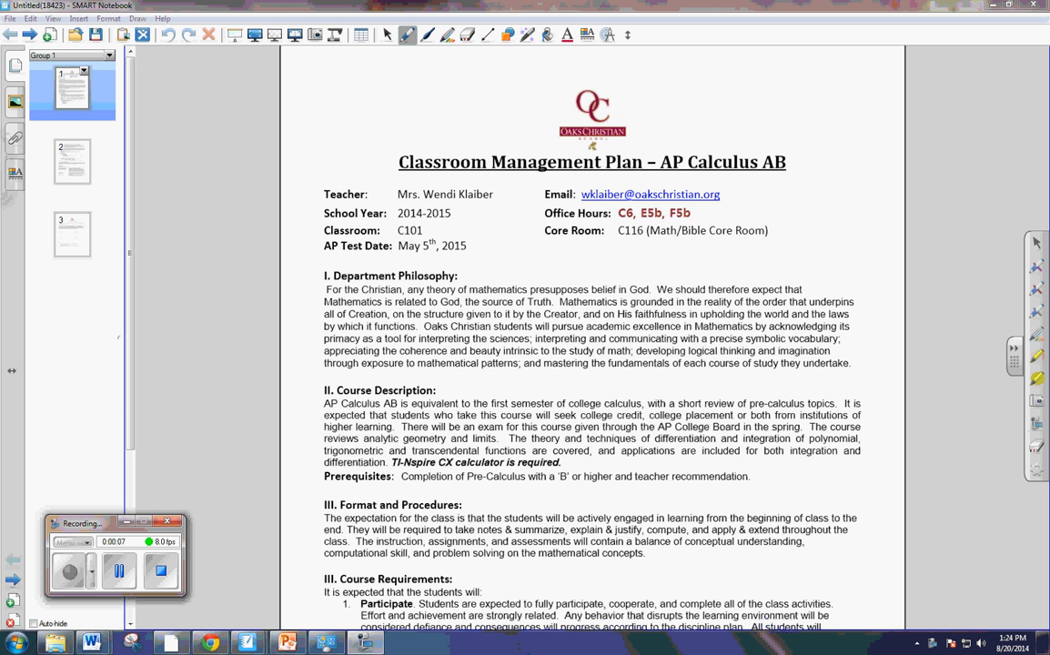
Highlight the course information fields and handwrite CAS beside the TI-Nspire calculator requirement.
left_click_drag(324, 203, 465, 215)
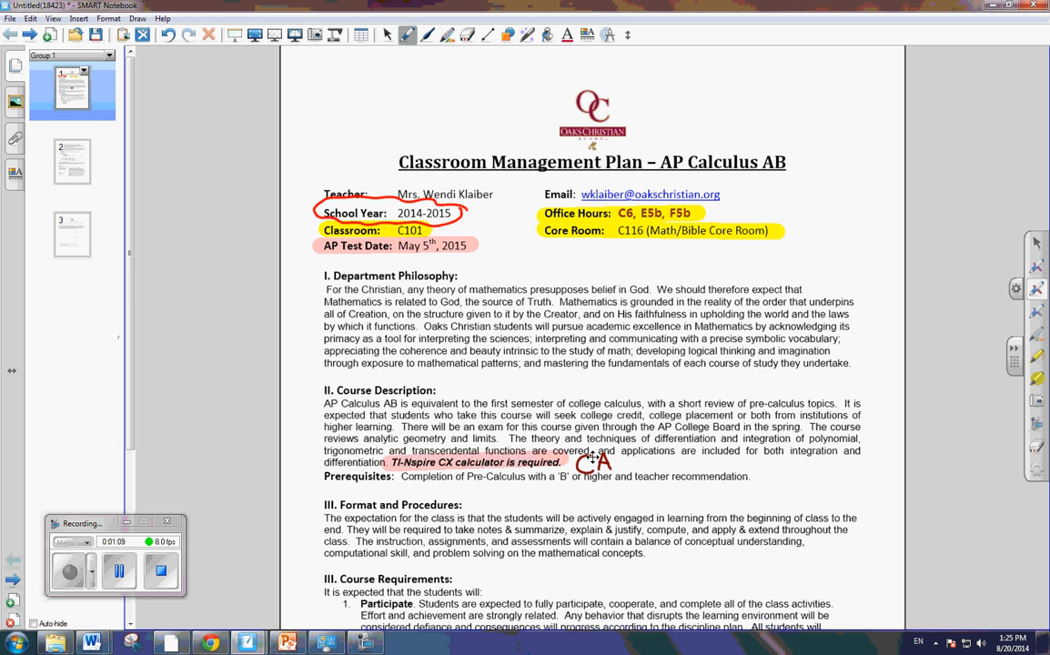
left_click_drag(612, 459, 633, 473)
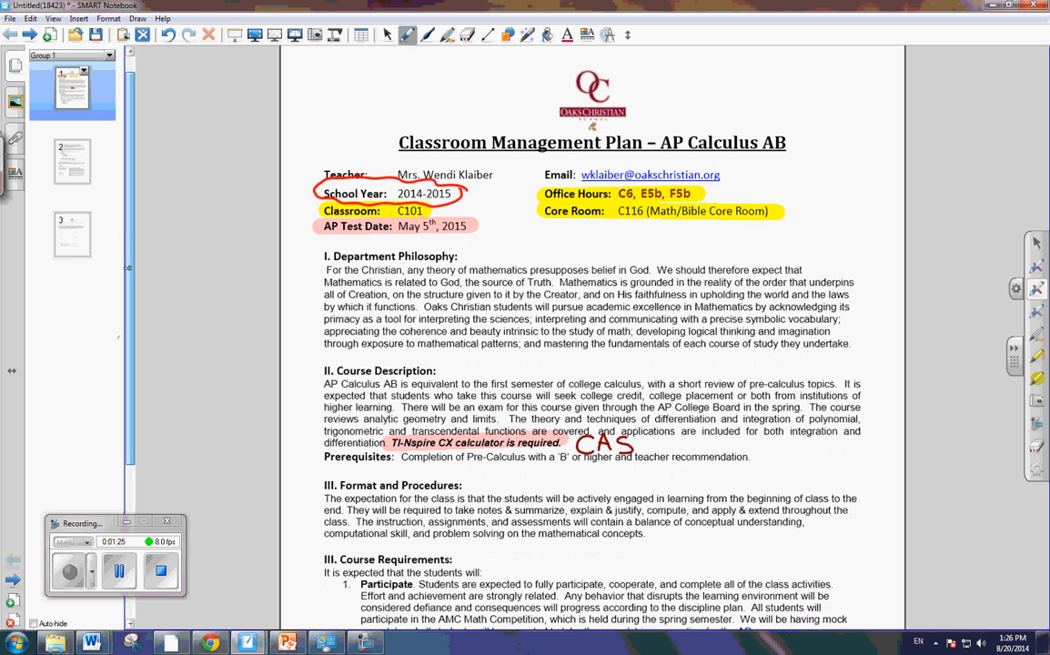
Handwrite CAML in the right margin and star the Be Prompt requirement.
scroll("down", 3)
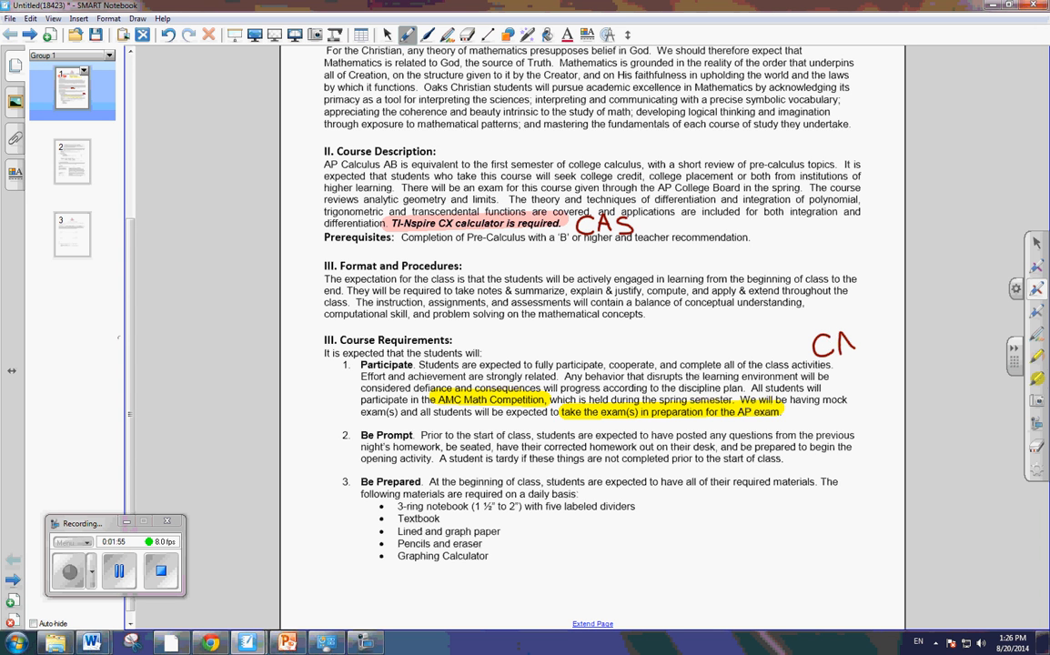
left_click_drag(846, 342, 896, 327)
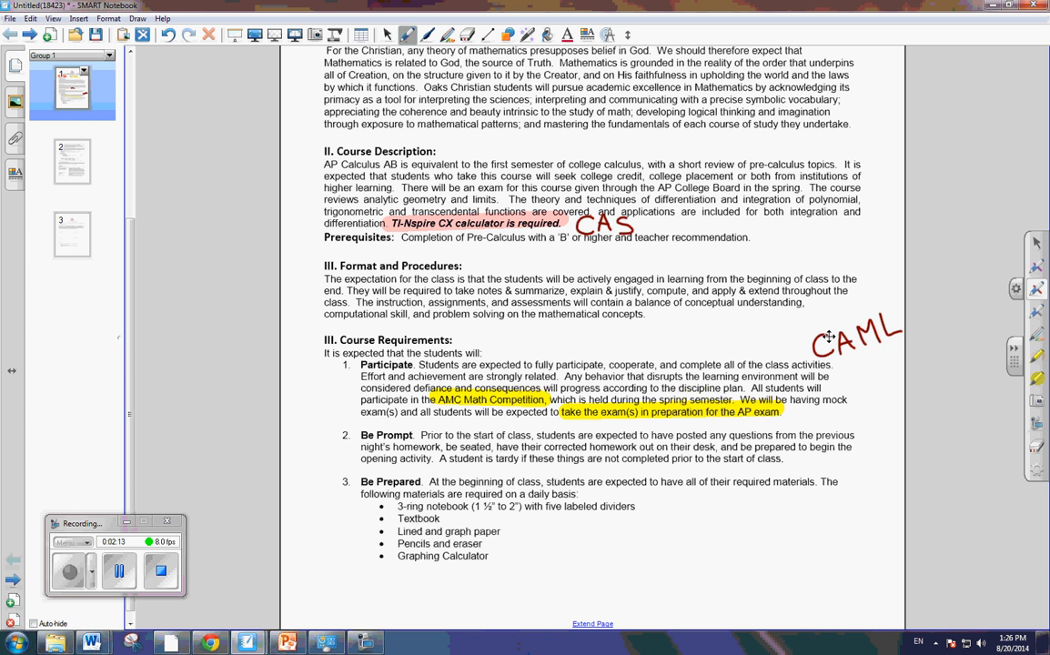
left_click_drag(343, 422, 360, 435)
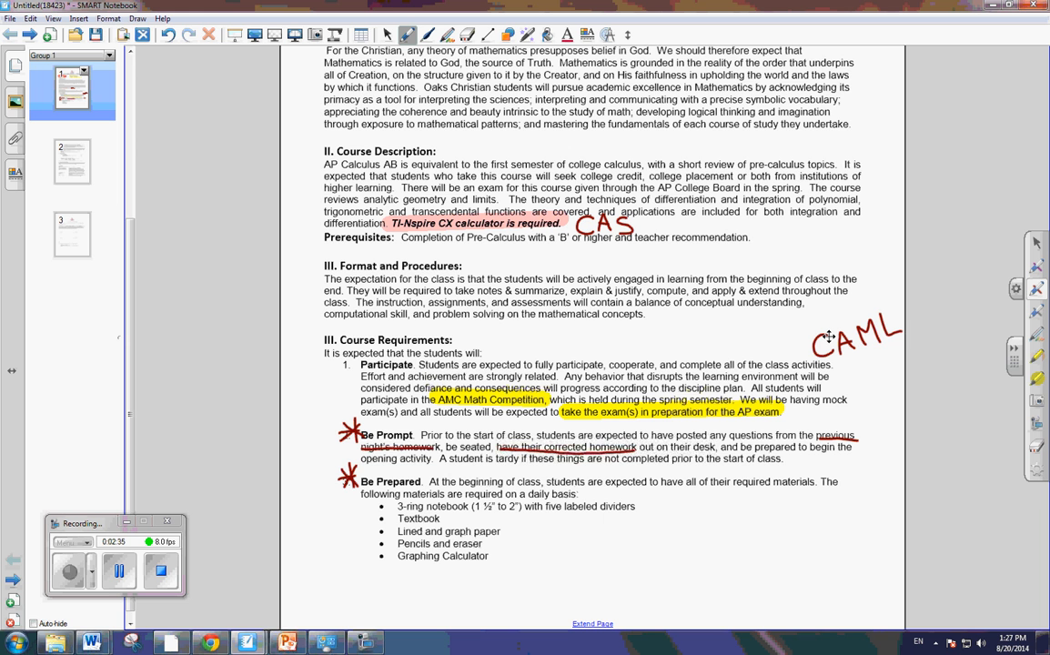
Underline the 3-ring notebook, daily basis and five labeled dividers material requirements.
left_click_drag(354, 506, 392, 506)
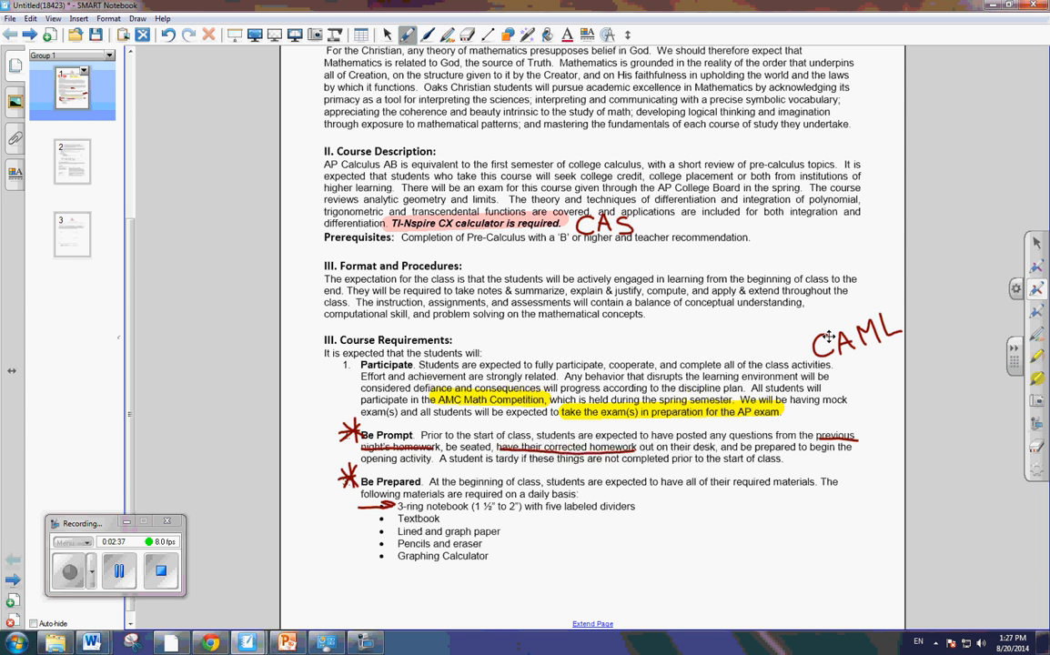
left_click_drag(555, 493, 652, 500)
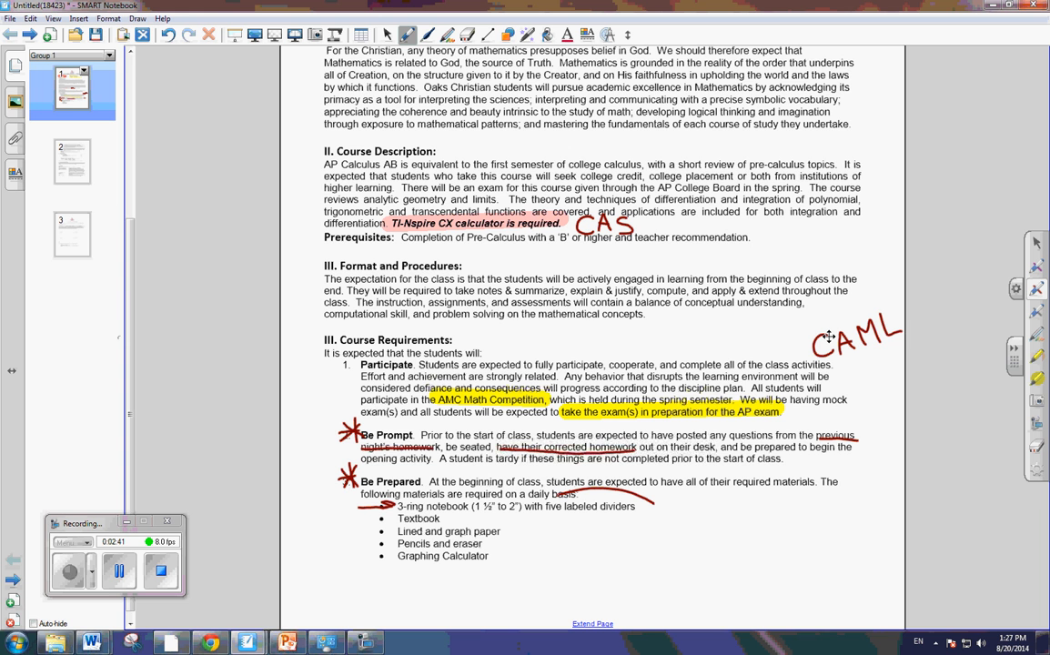
left_click_drag(546, 510, 646, 510)
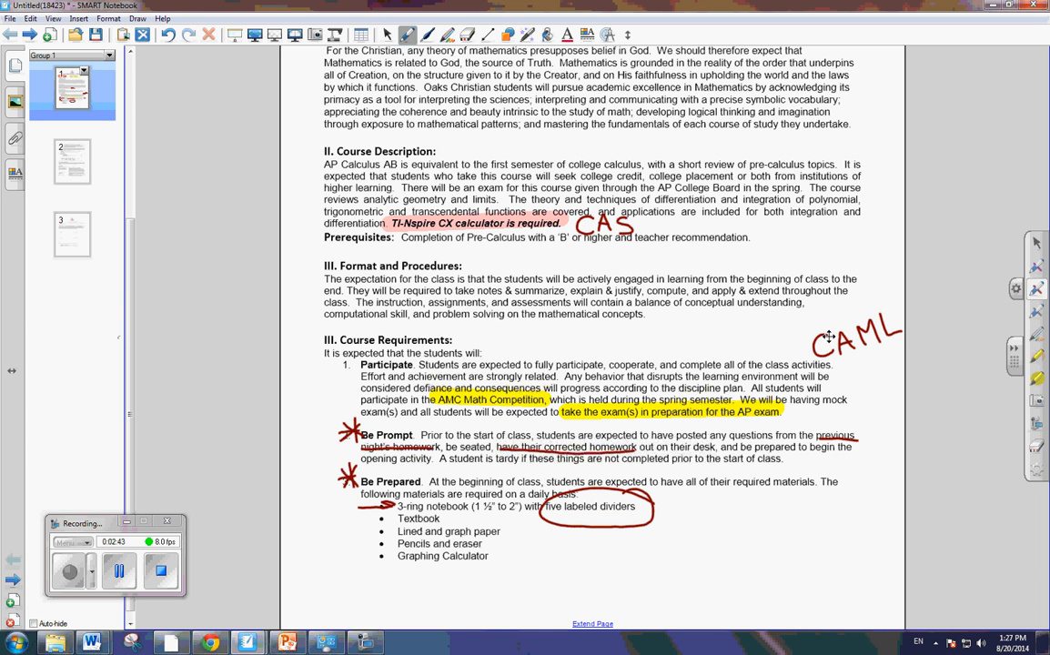
left_click_drag(362, 557, 393, 557)
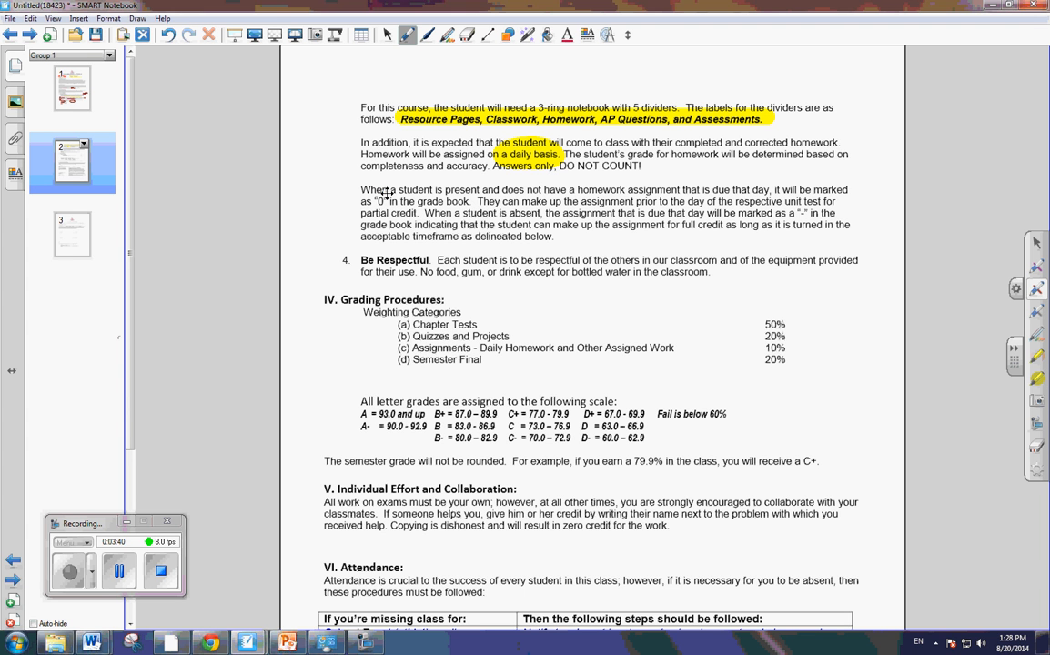
Underline the make-up assignment deadline sentence and write 5pts in the left margin.
left_click(378, 200)
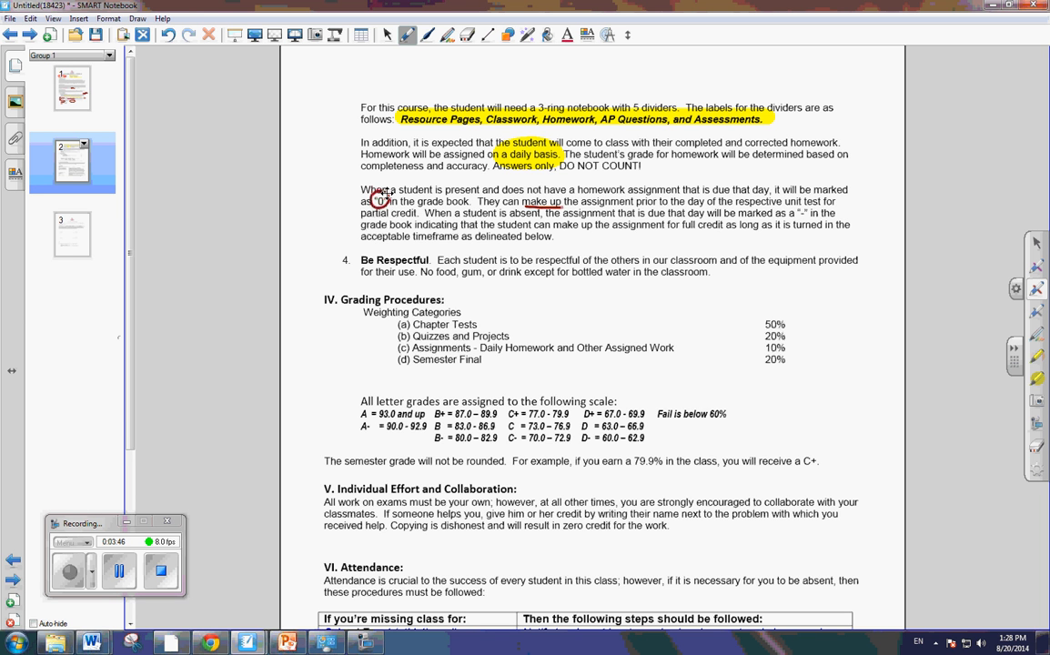
left_click_drag(564, 202, 804, 202)
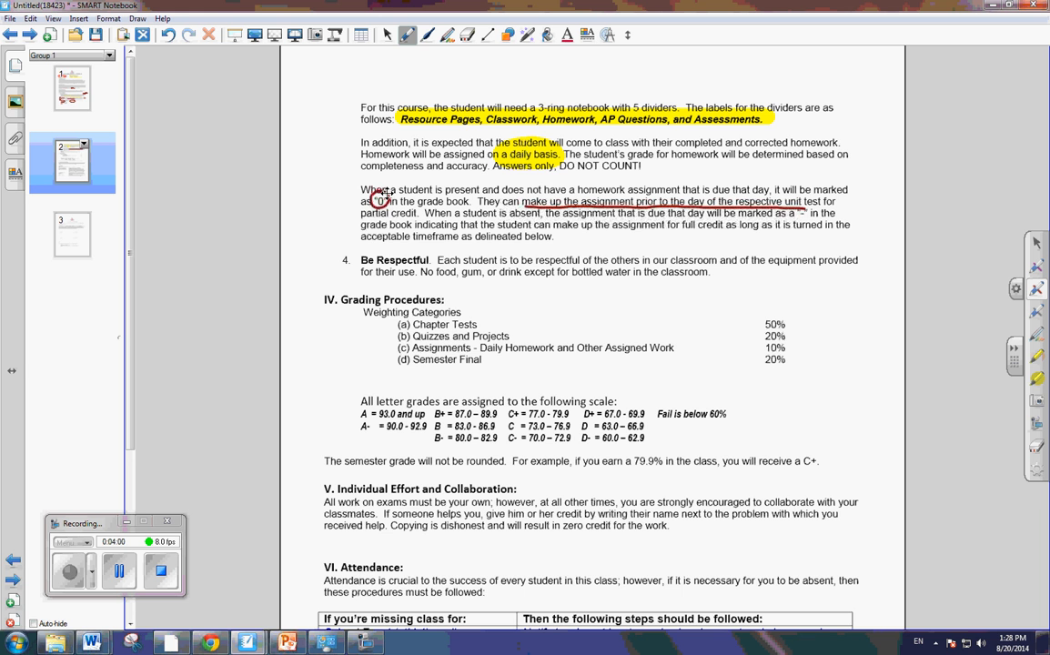
left_click_drag(313, 173, 301, 199)
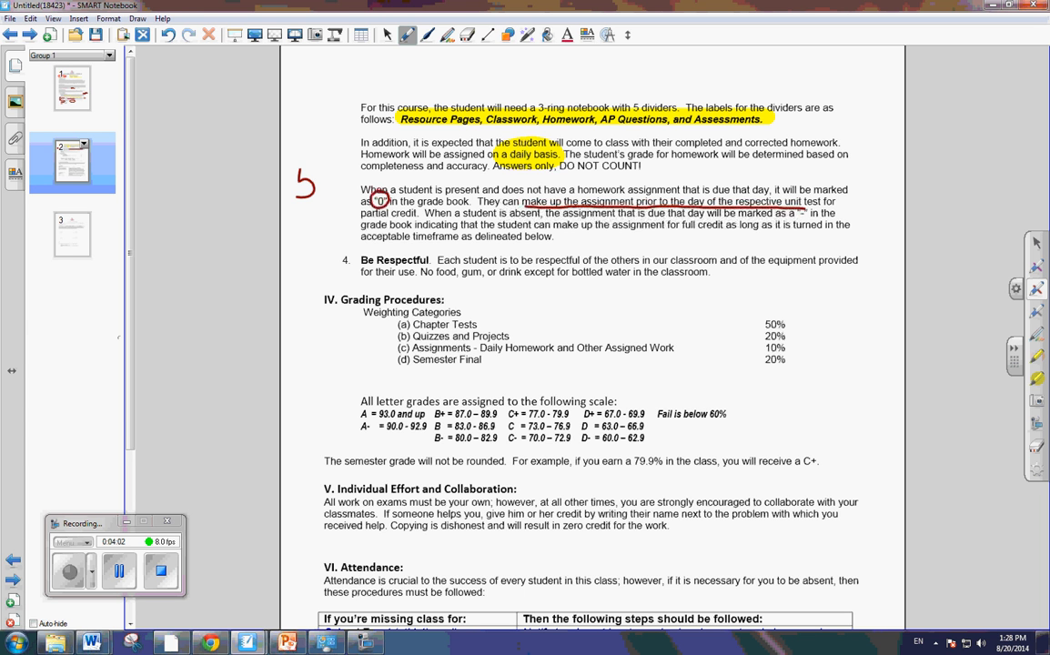
left_click_drag(300, 179, 364, 196)
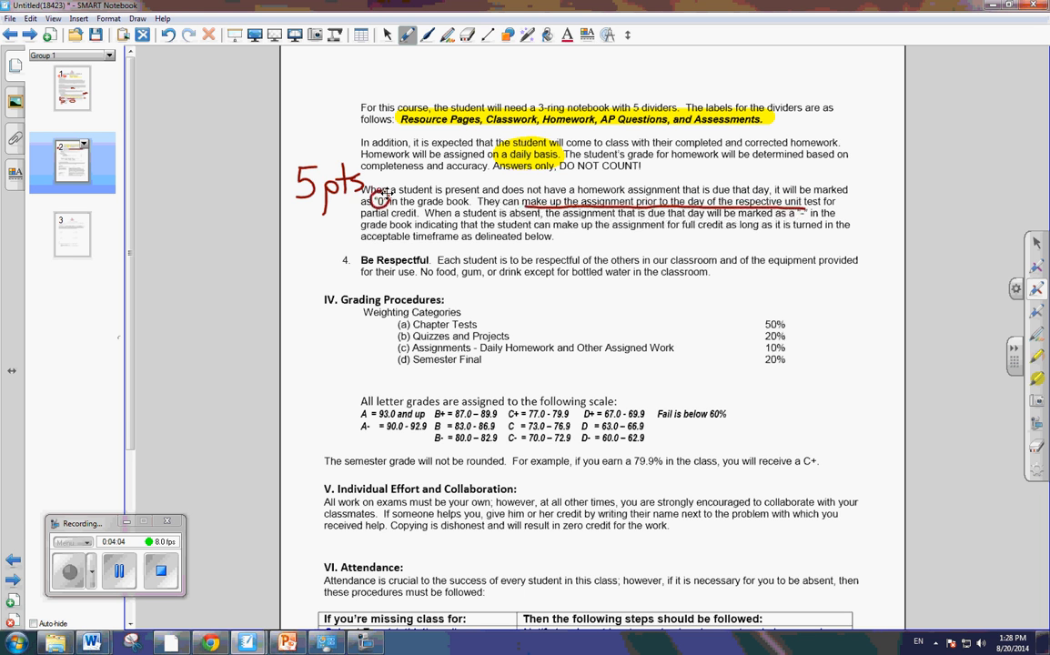
Write Late 3pts below the 5pts note and circle the absent students' grade.
left_click_drag(285, 233, 300, 255)
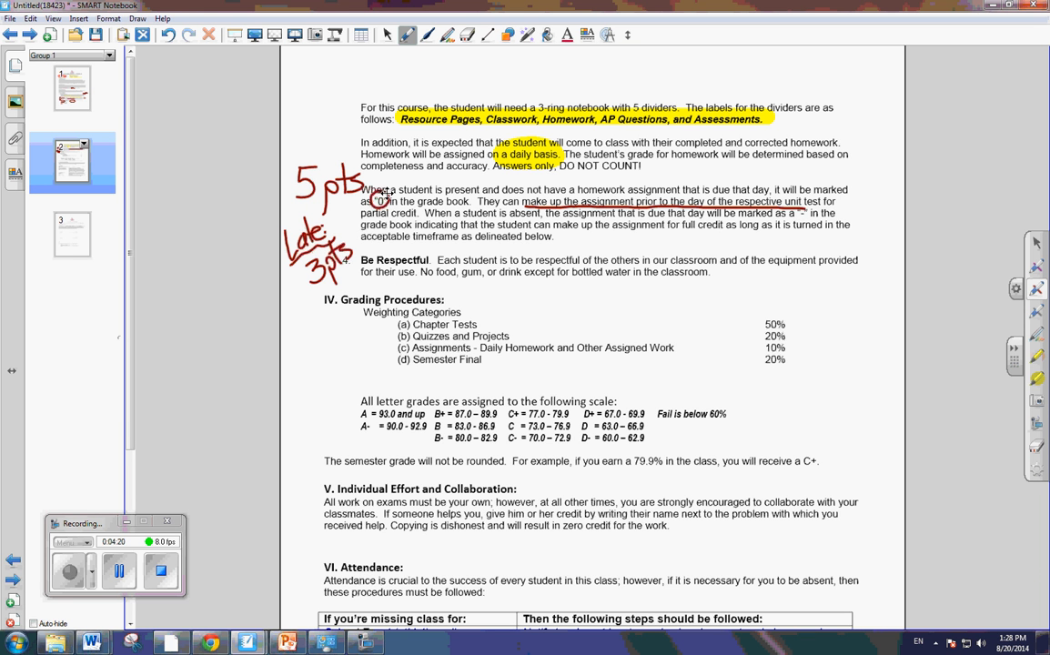
left_click_drag(792, 204, 810, 219)
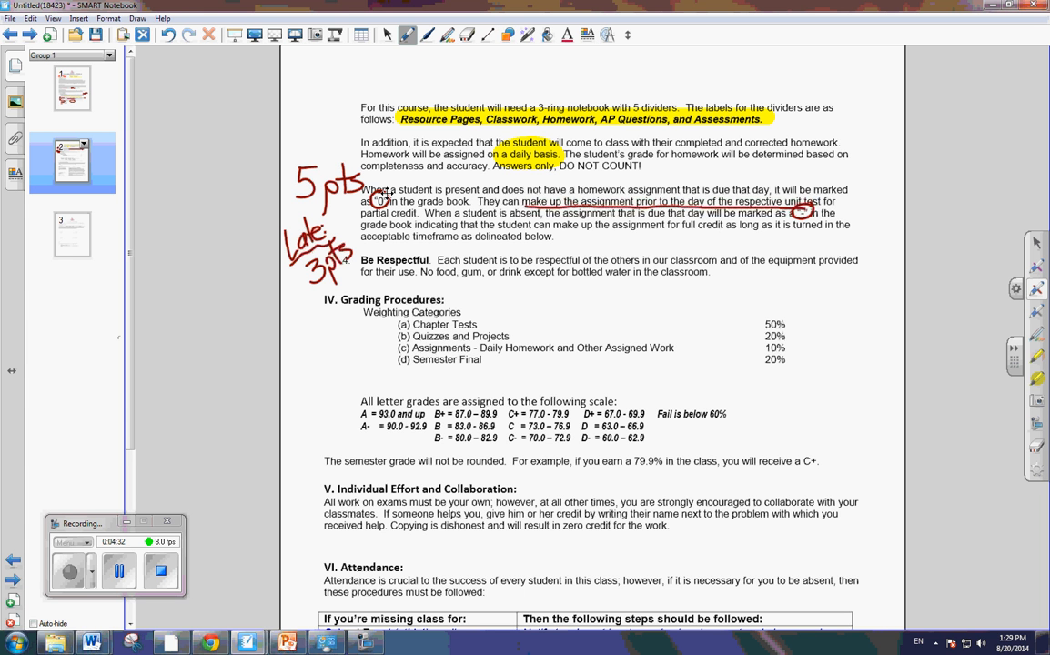
Circle the 50% Chapter Tests weight and arrow the remaining grade weights.
left_click_drag(754, 322, 805, 322)
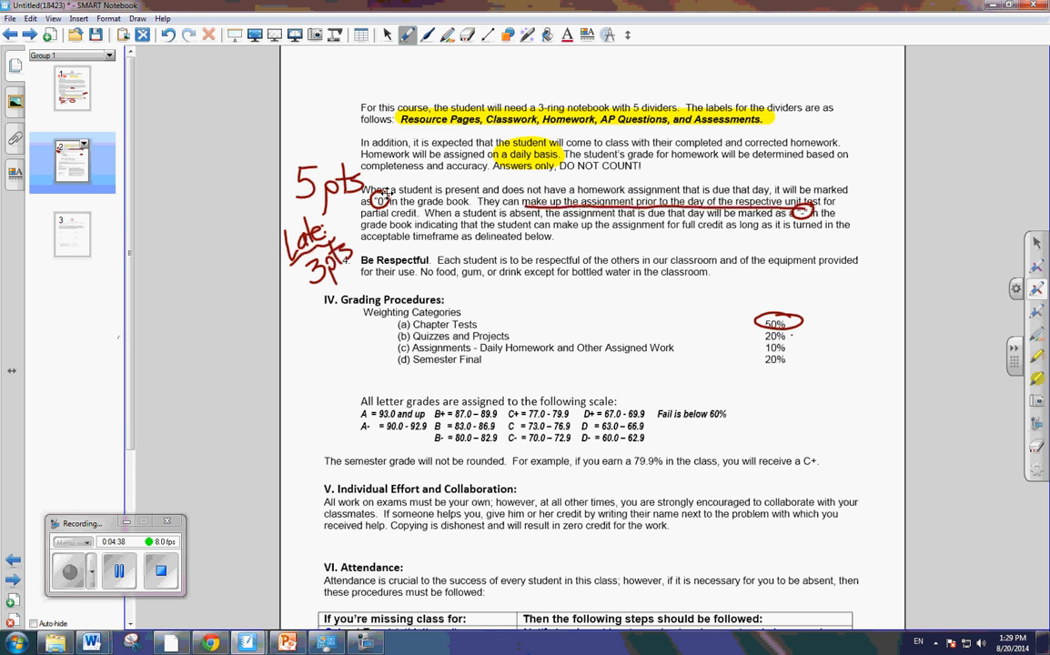
left_click_drag(822, 335, 786, 328)
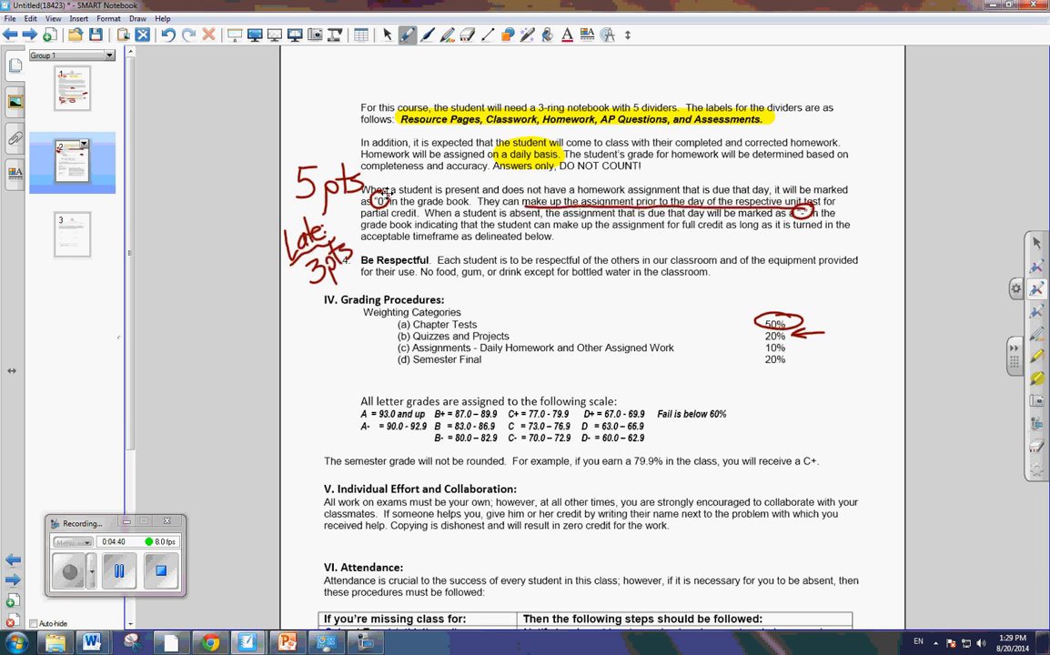
left_click_drag(822, 346, 797, 346)
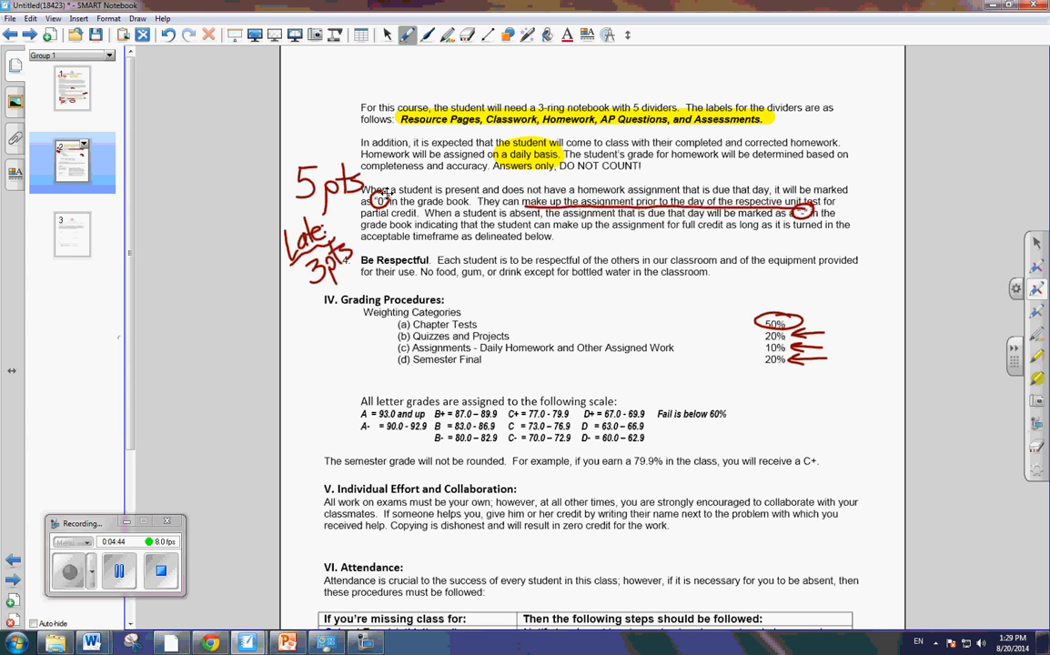
Circle the whole letter grade scale, the C+ range and the 79.9% example.
left_click_drag(461, 373, 653, 380)
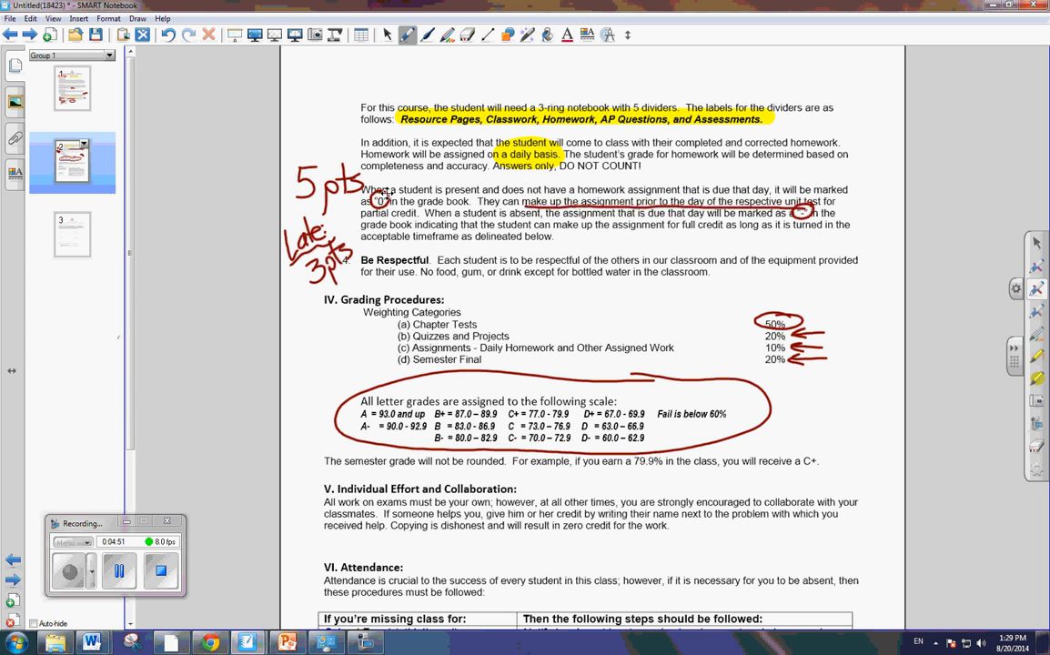
left_click_drag(628, 462, 664, 462)
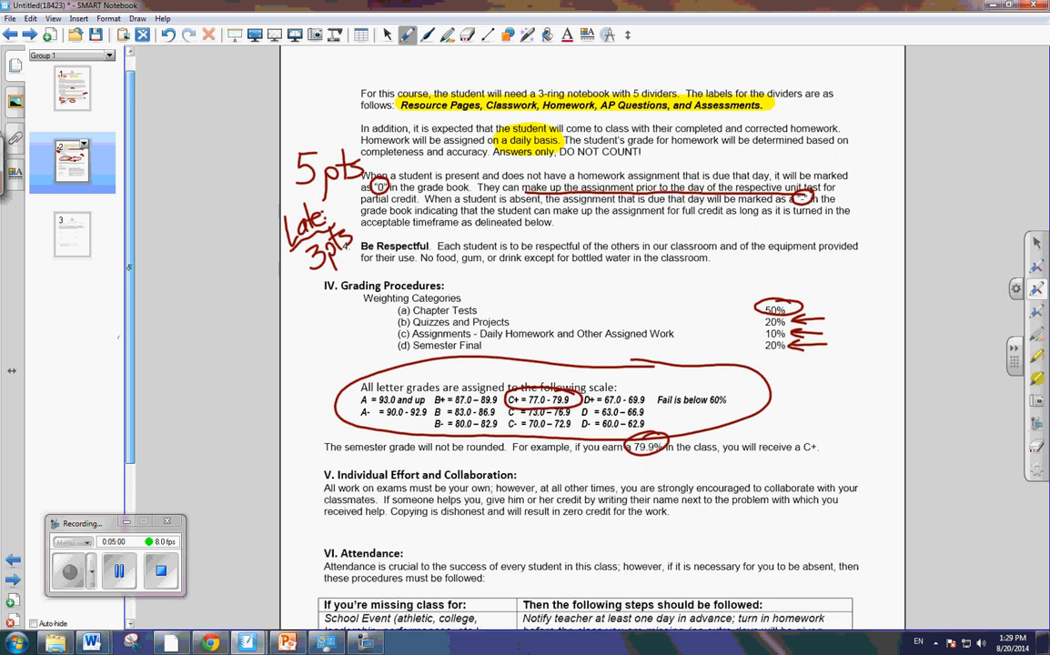
Arrow the School Event row in the attendance table and underline its make-up requirements.
scroll("down", 3)
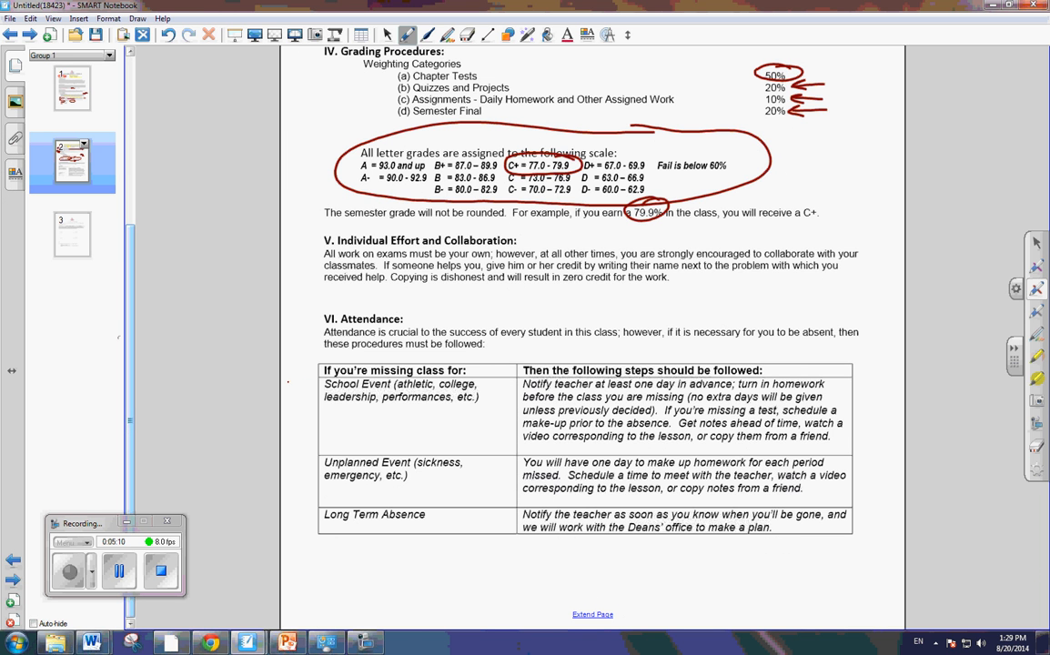
left_click_drag(291, 381, 319, 376)
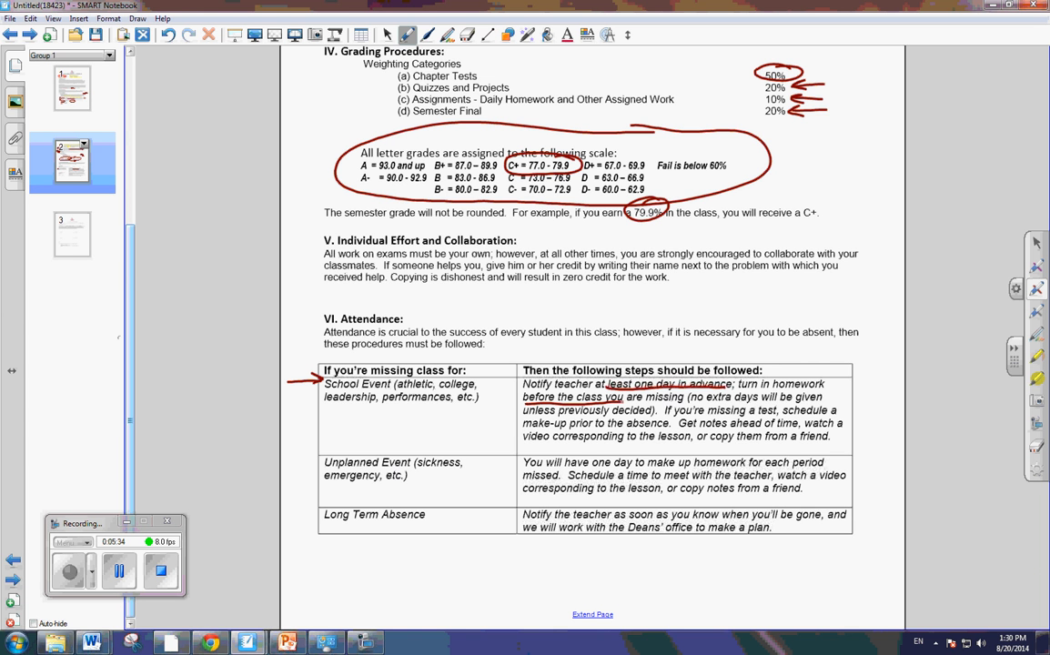
left_click_drag(622, 398, 677, 397)
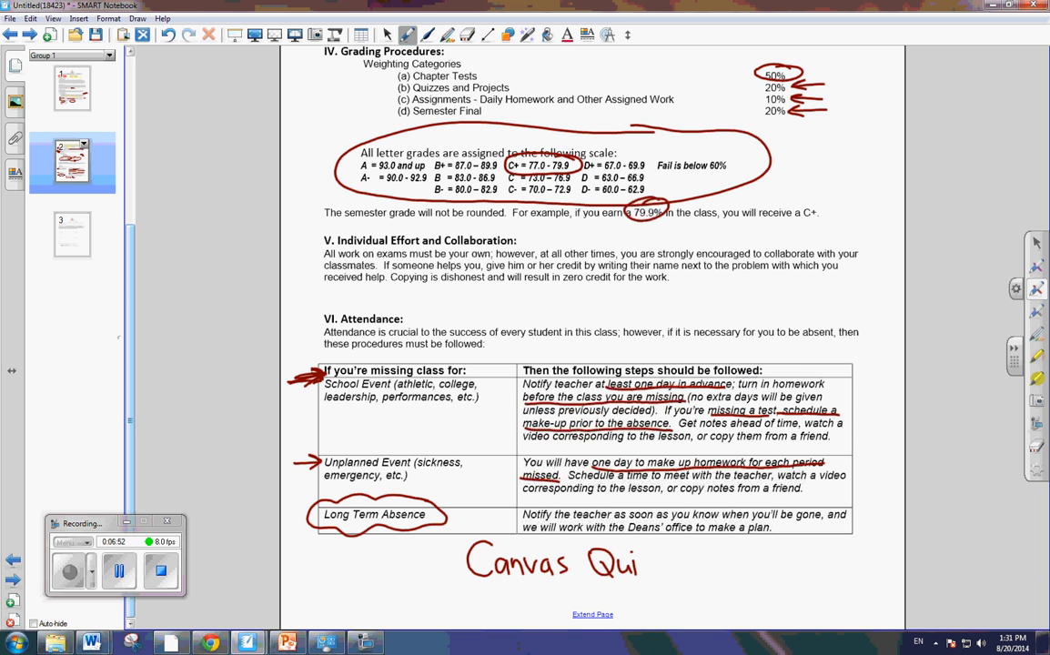
Complete the handwritten Canvas Quiz note beneath the attendance table.
type("z")
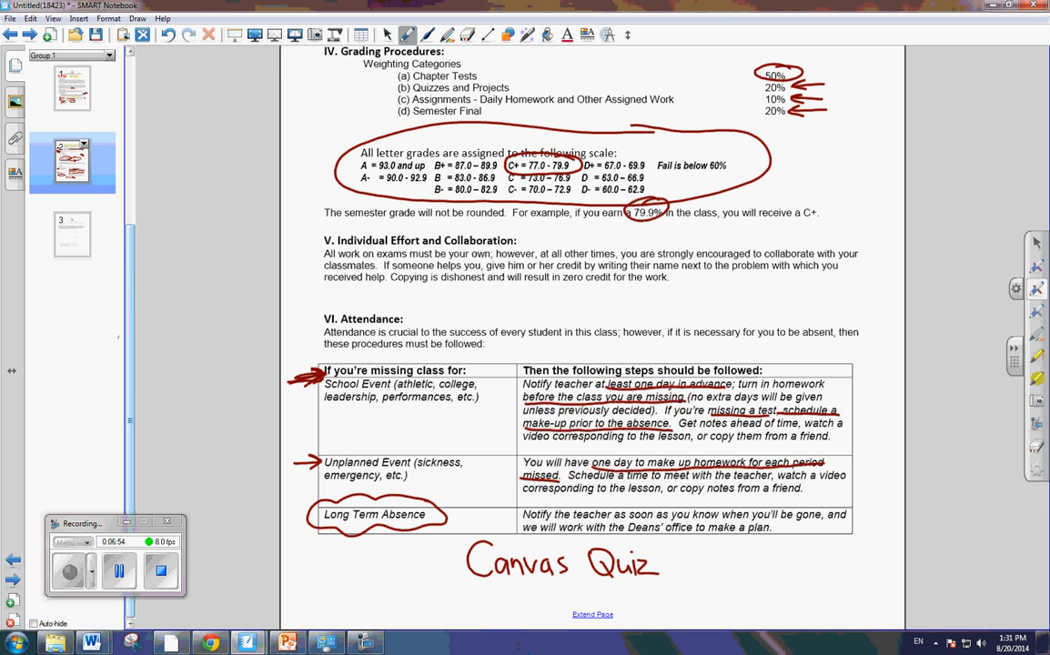